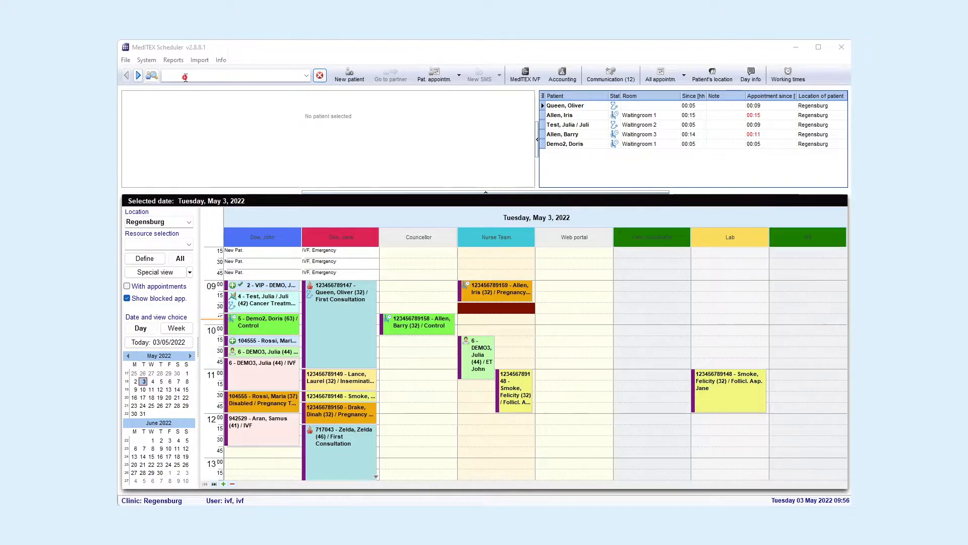
Search 'demo,' and load patient Demo, Jane's record
{"action": "type", "text": "demo, Jane; 1"}
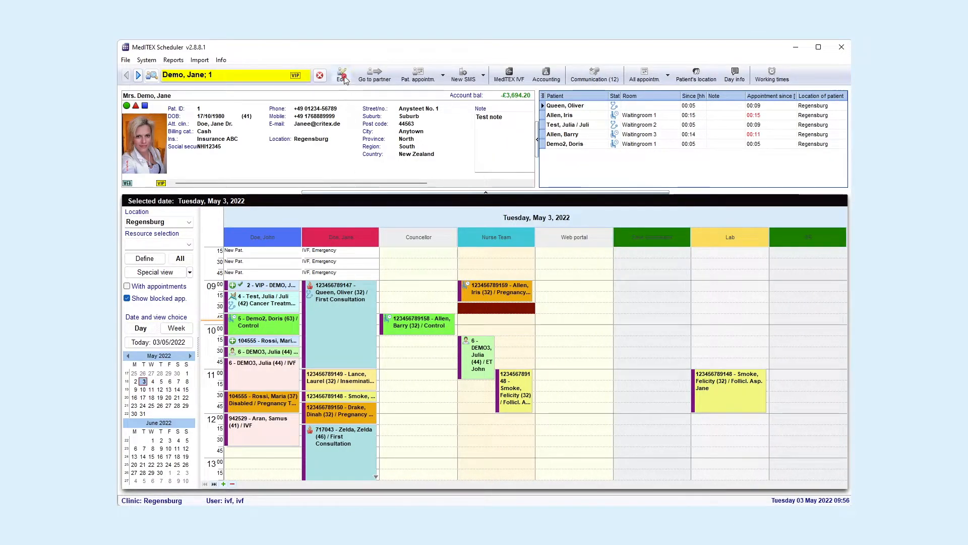
{"action": "left_click", "coordinate": [341, 74]}
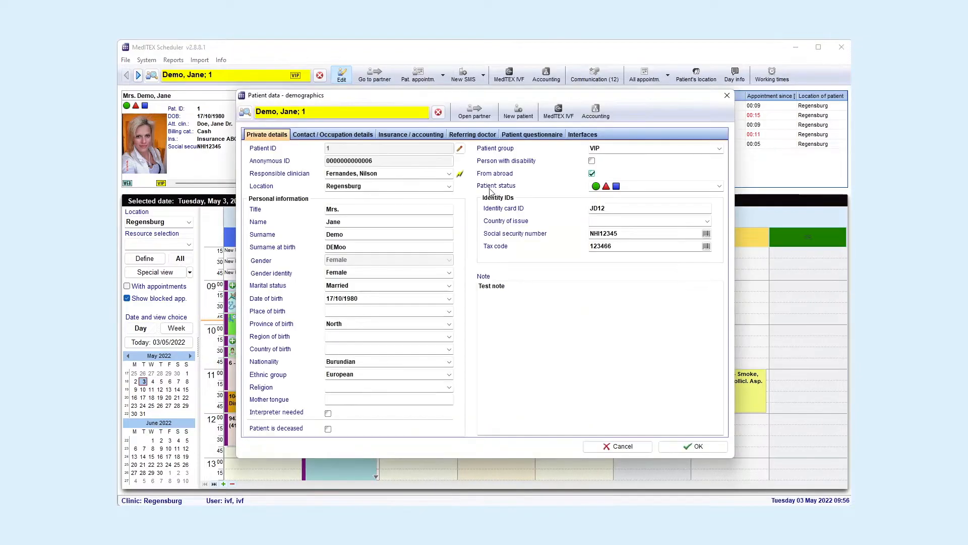
{"action": "left_click", "coordinate": [332, 134]}
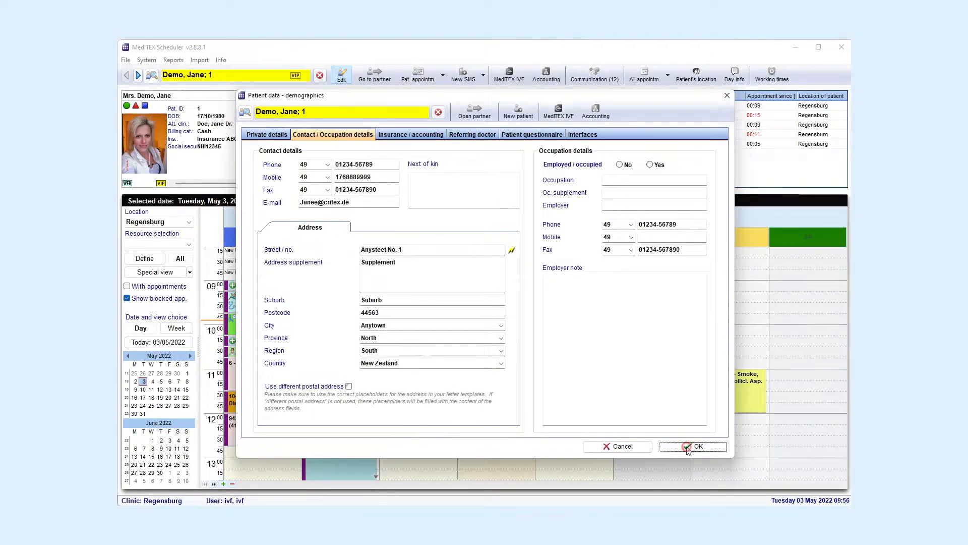
{"action": "left_click", "coordinate": [693, 446]}
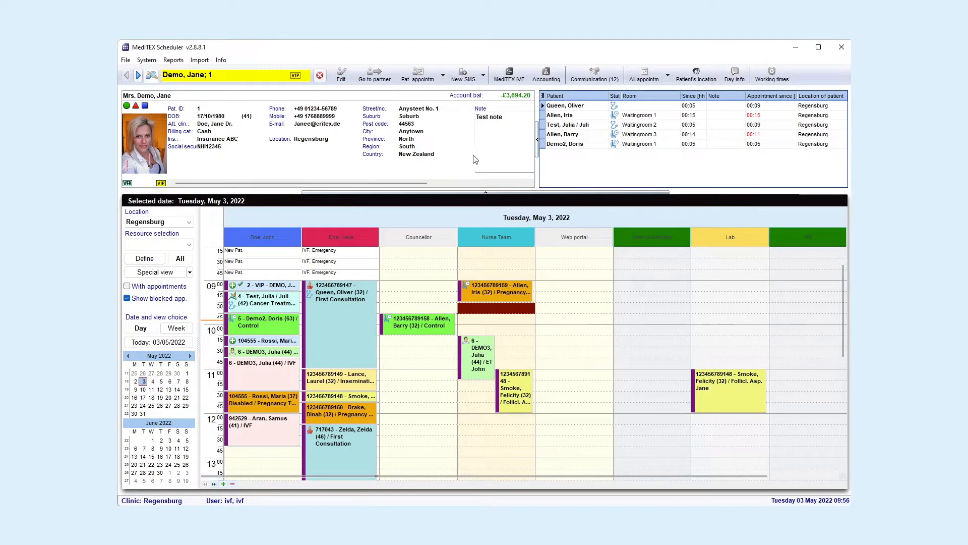
Write and send a new 'Hello Jane' SMS to Jane Demo
{"action": "left_click", "coordinate": [464, 74]}
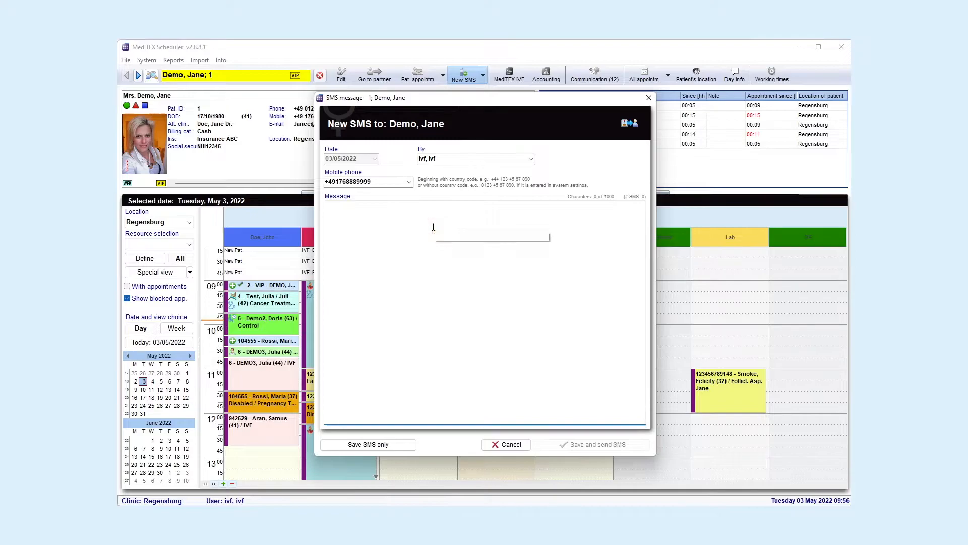
{"action": "type", "text": "Hello Jane"}
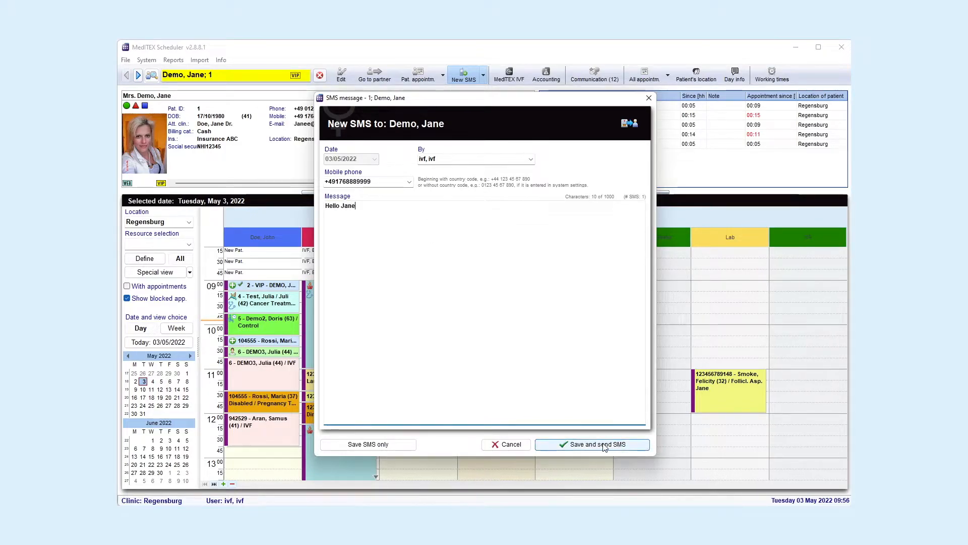
{"action": "left_click", "coordinate": [591, 443]}
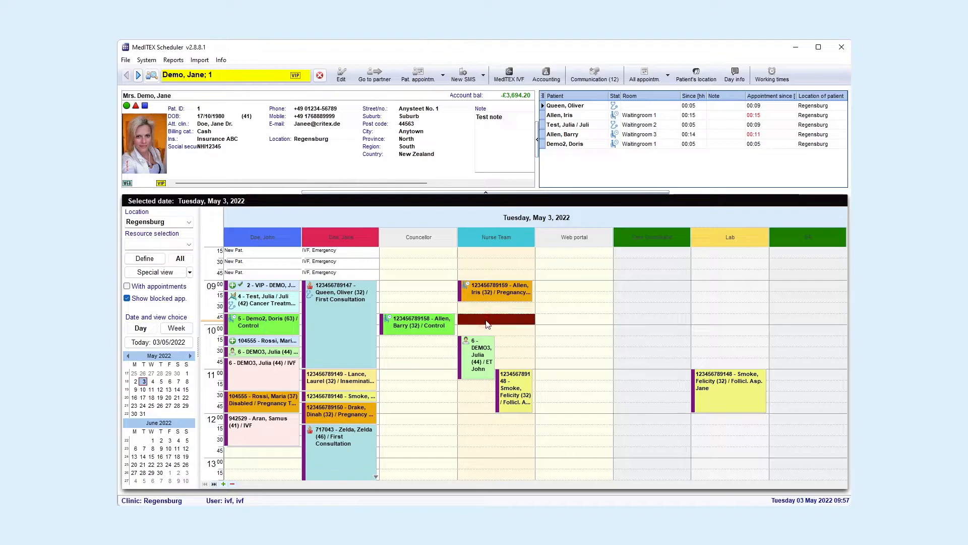
{"action": "left_click", "coordinate": [494, 311]}
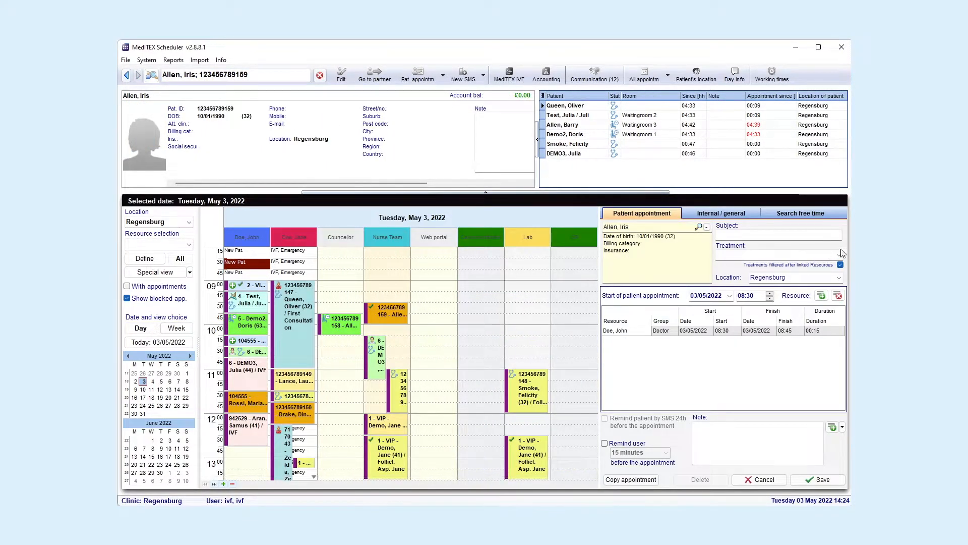
{"action": "left_click", "coordinate": [839, 255]}
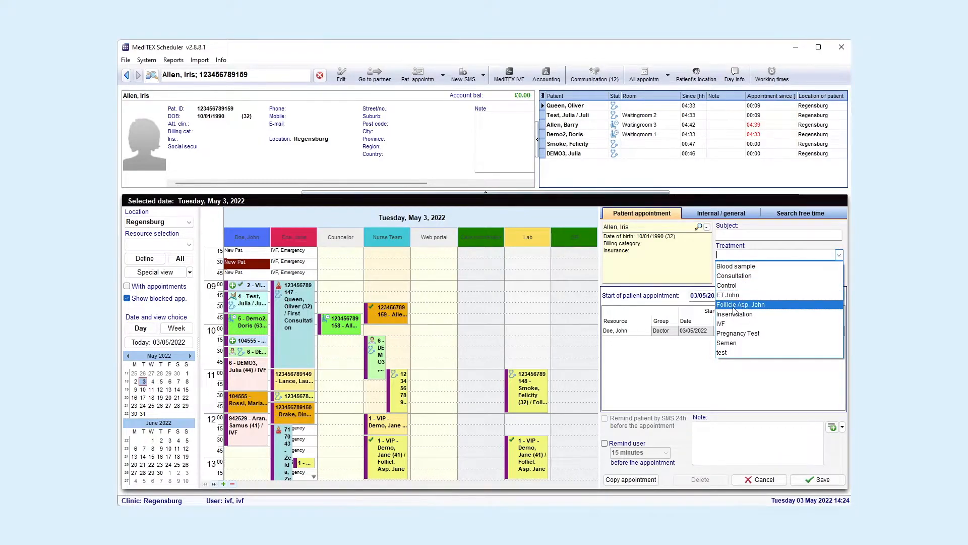
{"action": "left_click", "coordinate": [741, 304]}
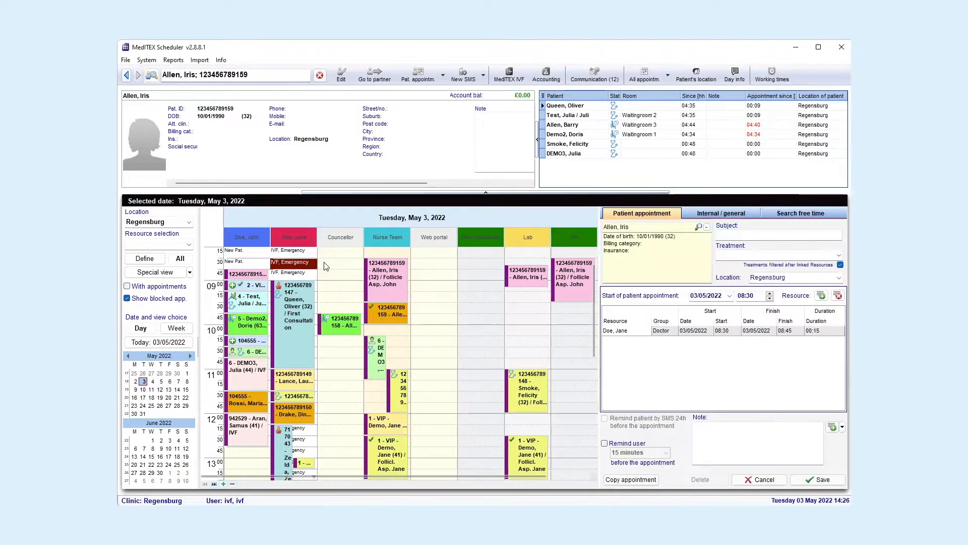
Search free slots for Follicl. Asp. Jane, then open the 3 May appointments-by-resource report
{"action": "left_click", "coordinate": [800, 213]}
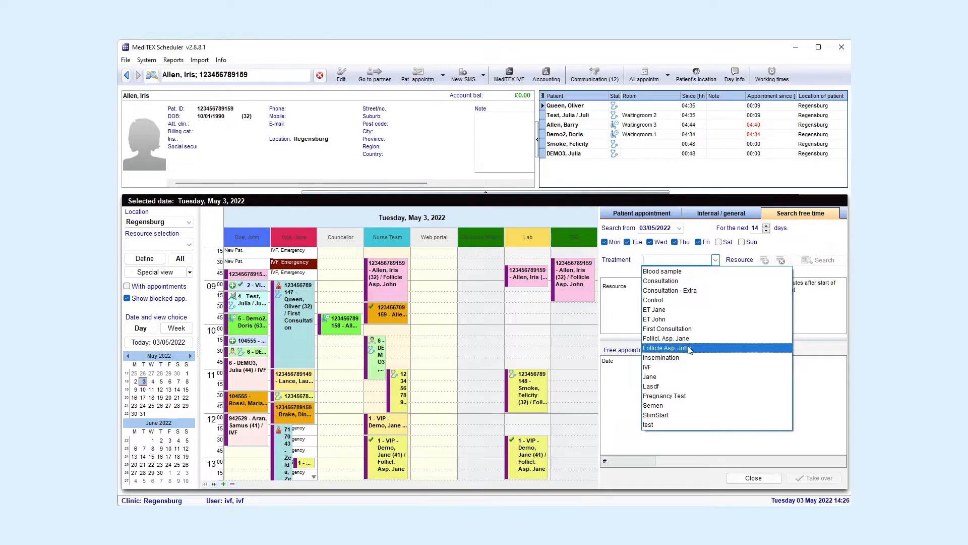
{"action": "left_click", "coordinate": [666, 338]}
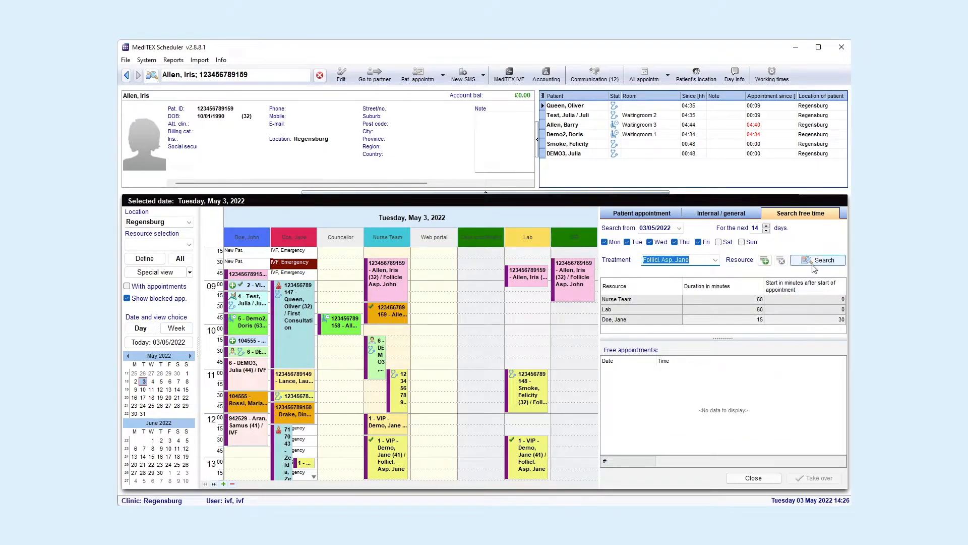
{"action": "left_click", "coordinate": [820, 259]}
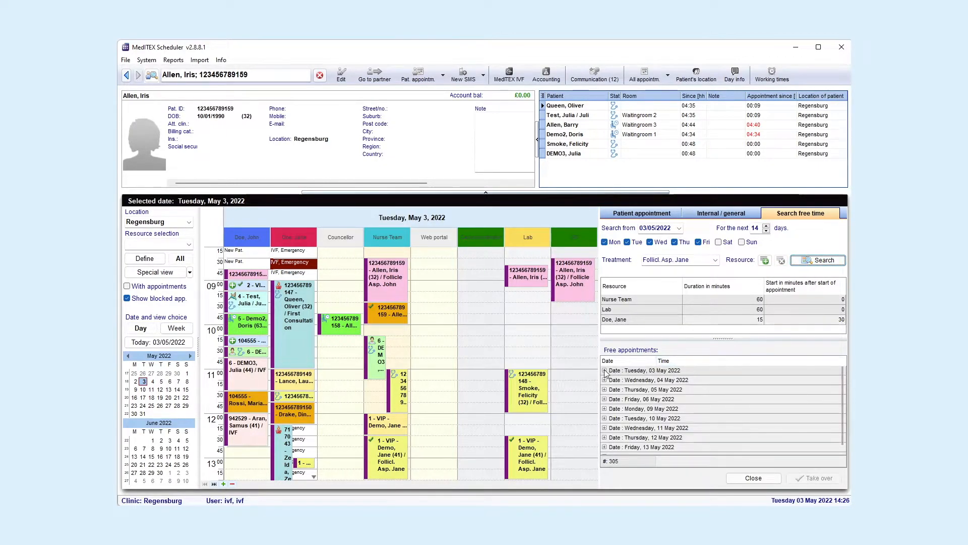
{"action": "right_click", "coordinate": [503, 290]}
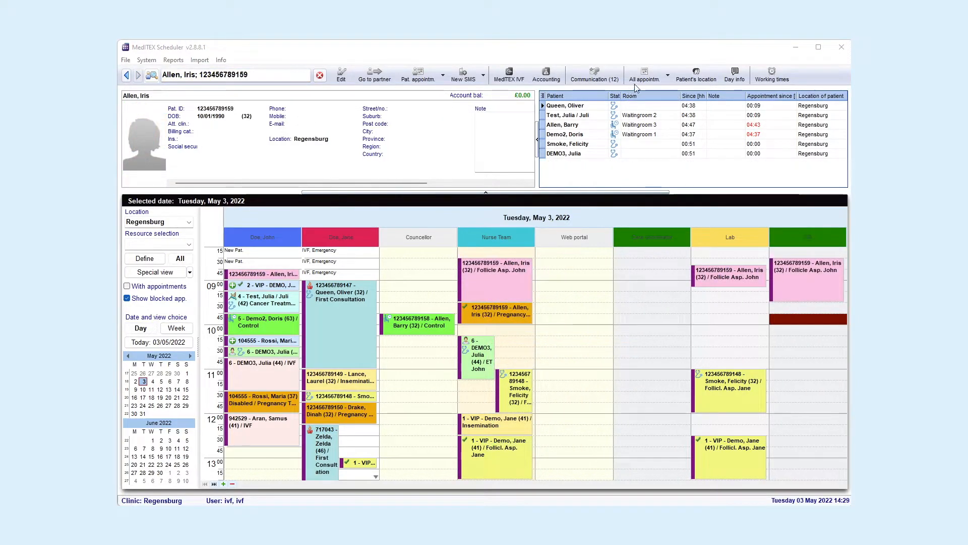
{"action": "left_click", "coordinate": [643, 73]}
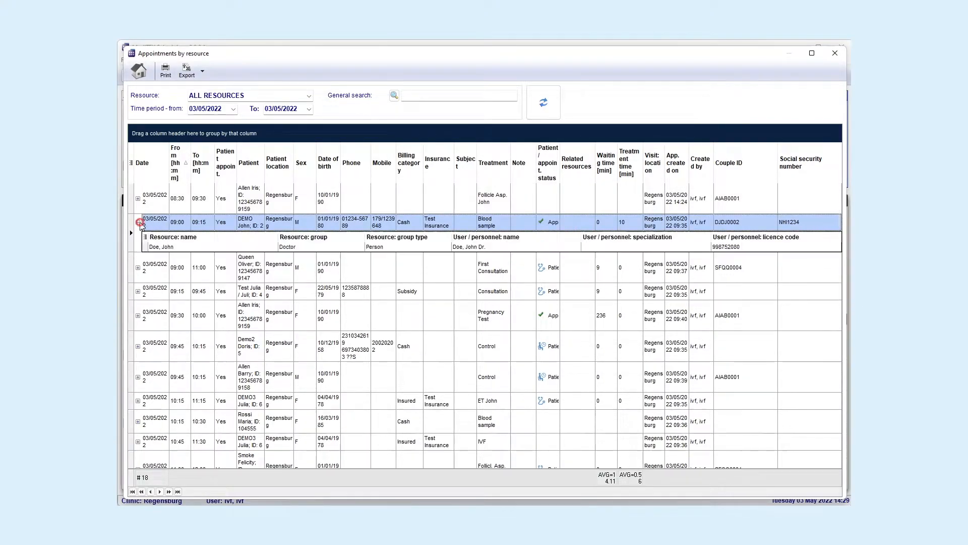
Narrow the 3 May resource report to Doe, John's nine appointments and close it
{"action": "left_click", "coordinate": [141, 222]}
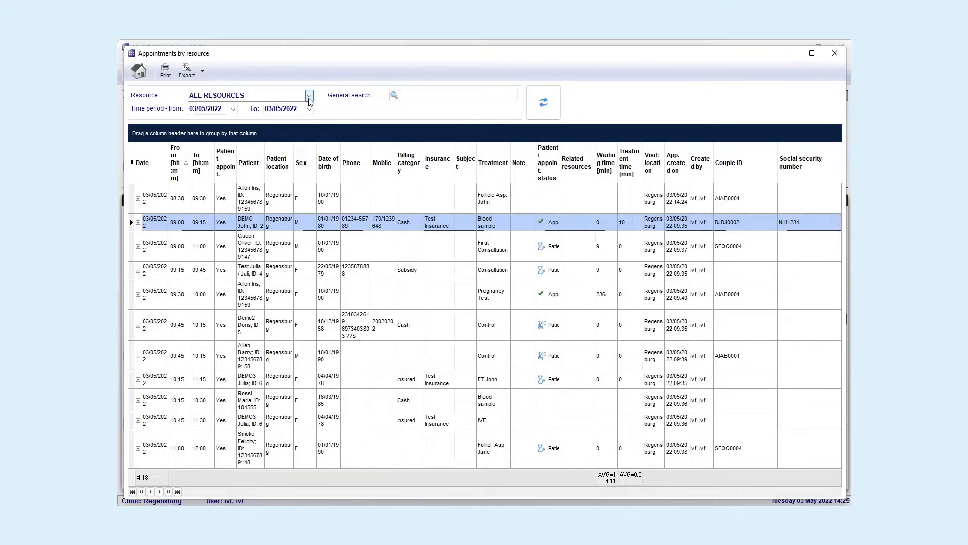
{"action": "left_click", "coordinate": [308, 96]}
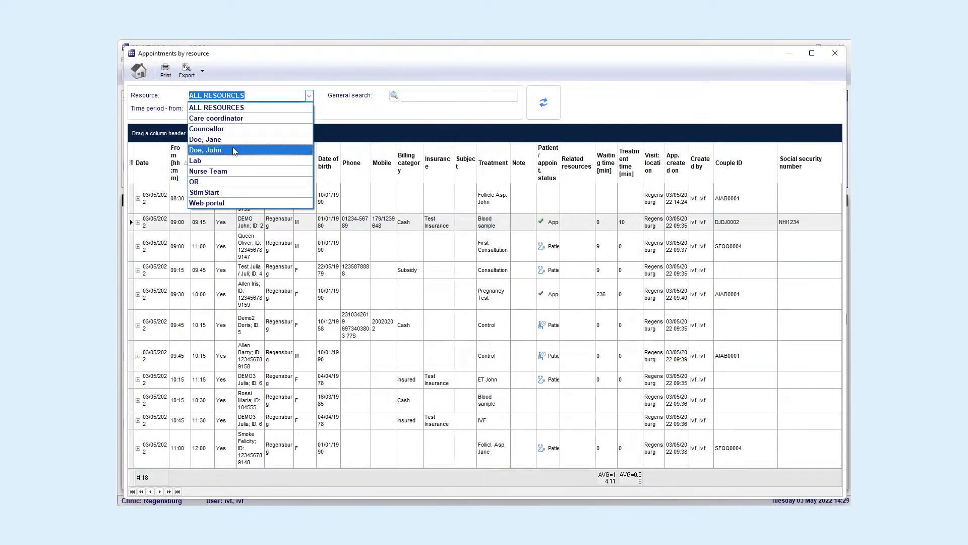
{"action": "left_click", "coordinate": [206, 151]}
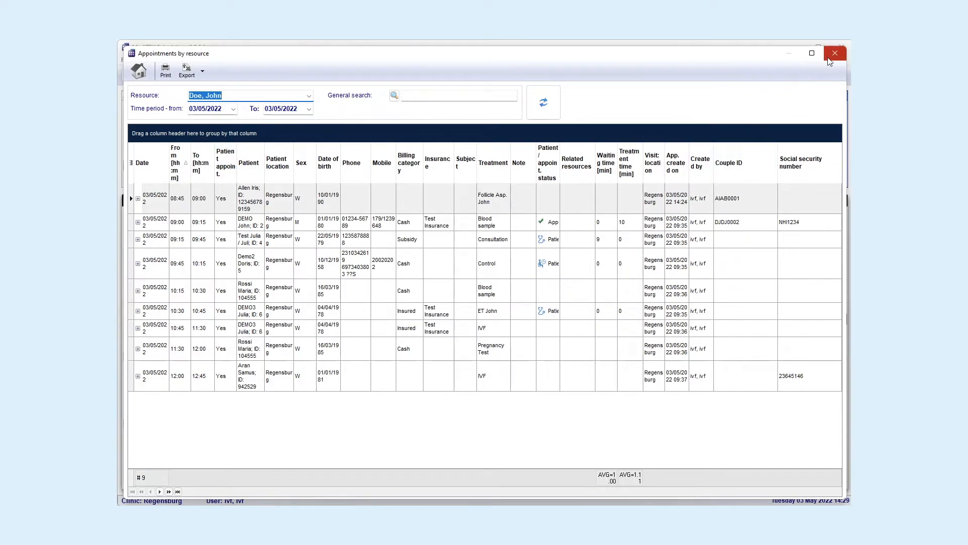
{"action": "left_click", "coordinate": [835, 52]}
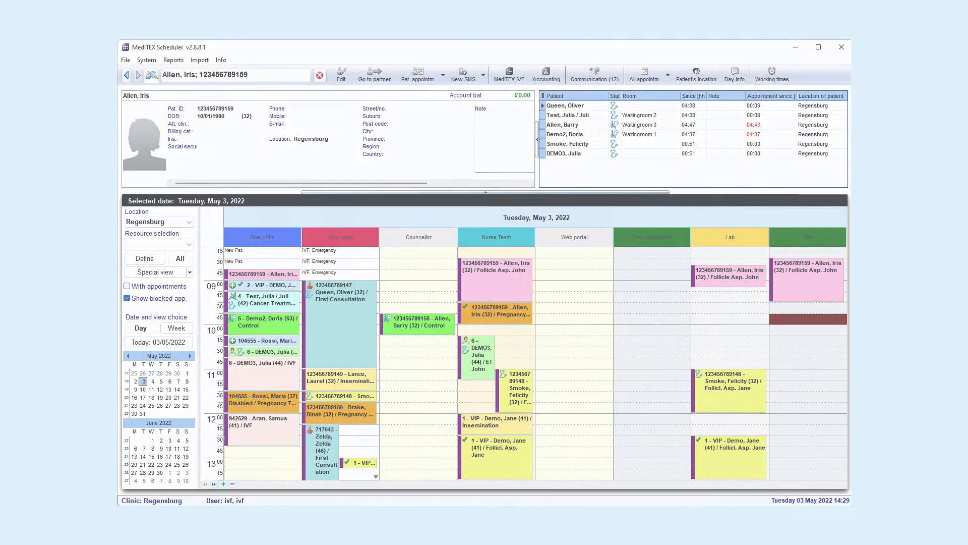